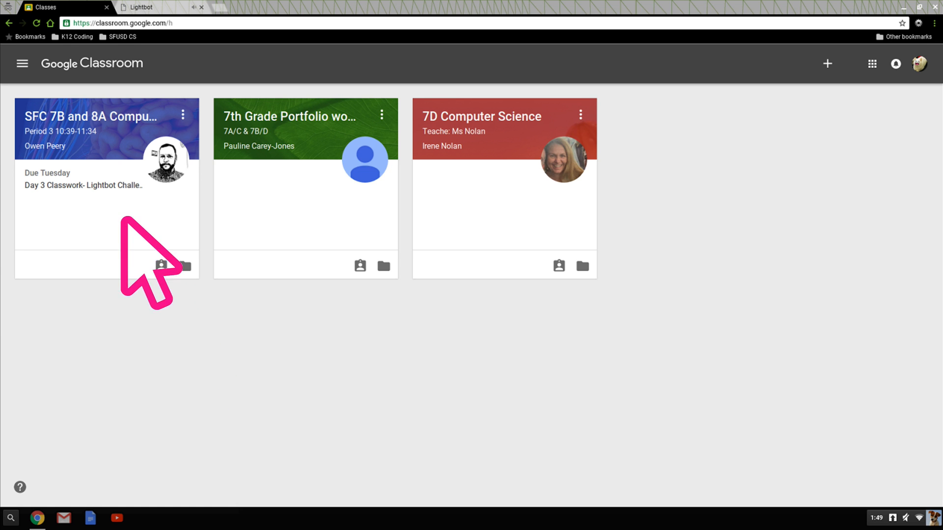
Step: Open the SFC 7B and 8A Computer Science class card from the Classroom home page
{"action": "left_click", "coordinate": [90, 117]}
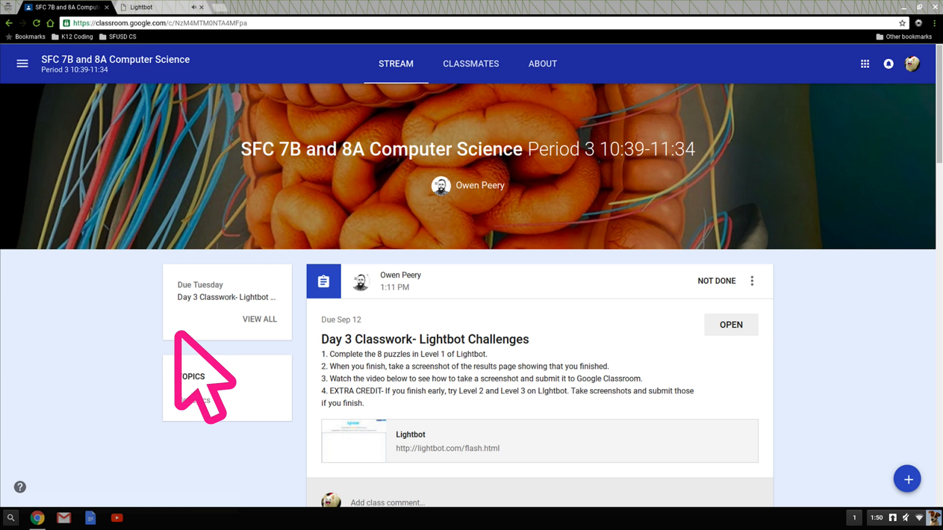
{"action": "mouse_move", "coordinate": [180, 72]}
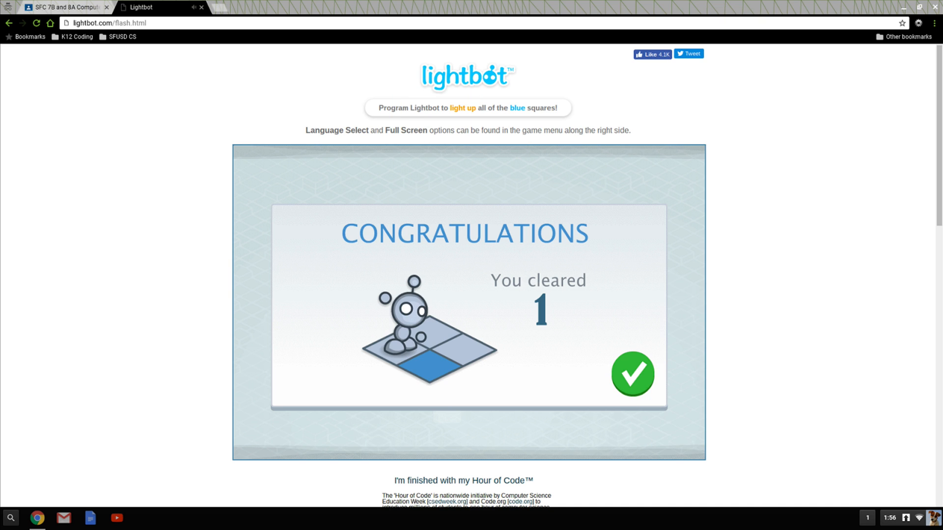
Step: Switch to the Lightbot tab showing the level 1 CONGRATULATIONS results screen
{"action": "left_click", "coordinate": [63, 8]}
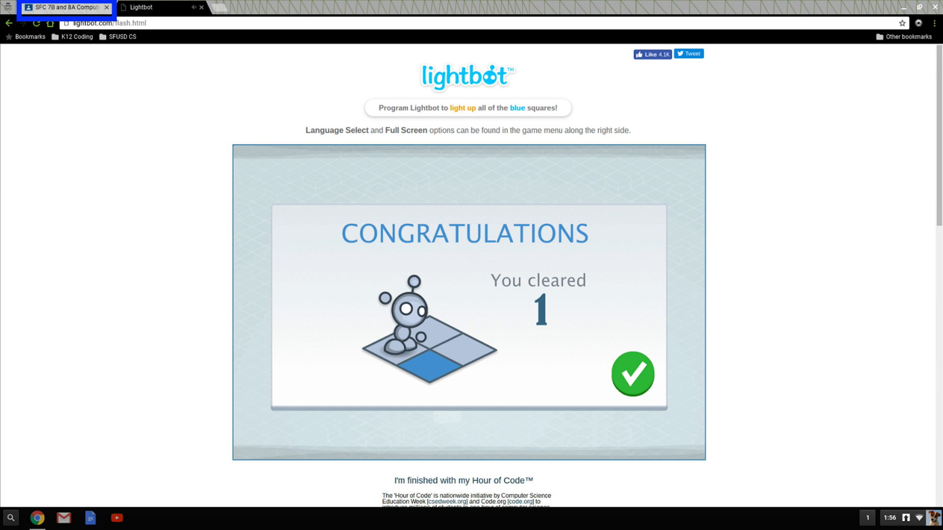
Step: Open the Day 3 Lightbot Challenges assignment and show its ADD options under Your work
{"action": "left_click", "coordinate": [63, 8]}
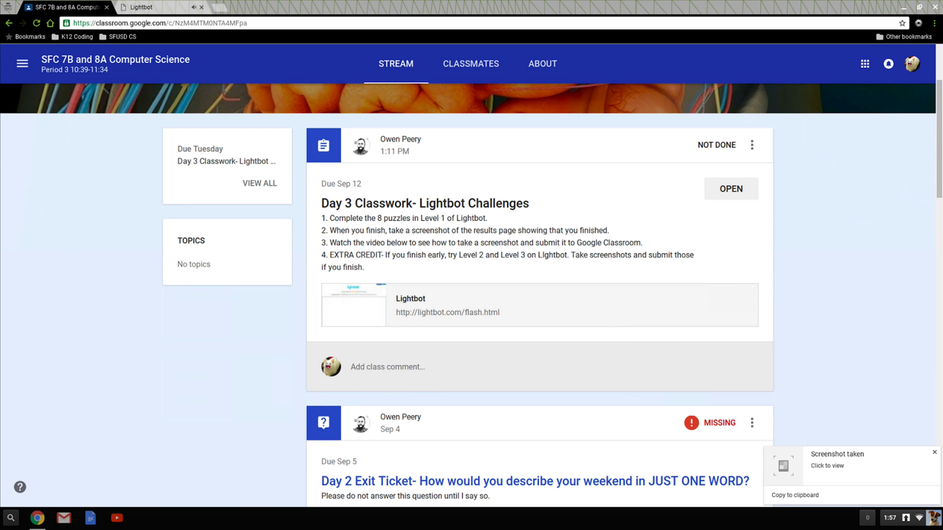
{"action": "mouse_move", "coordinate": [629, 337]}
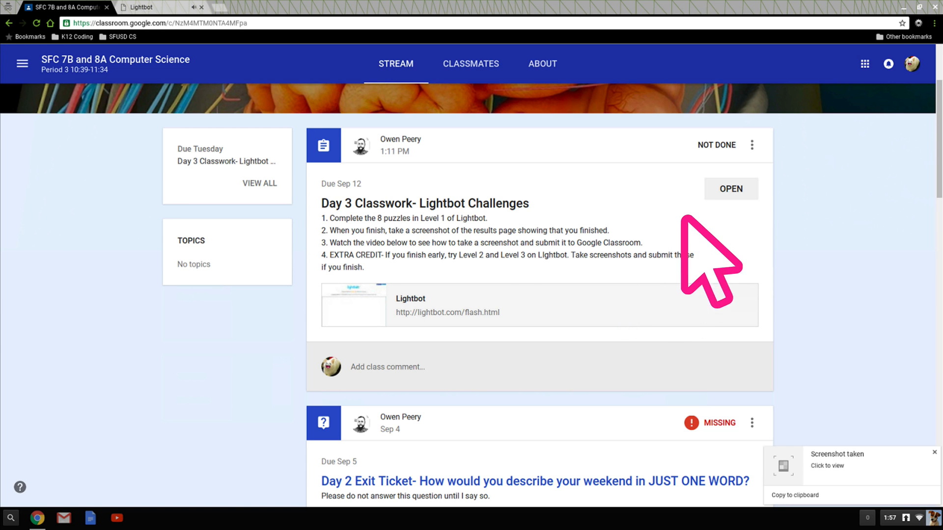
{"action": "left_click", "coordinate": [730, 189]}
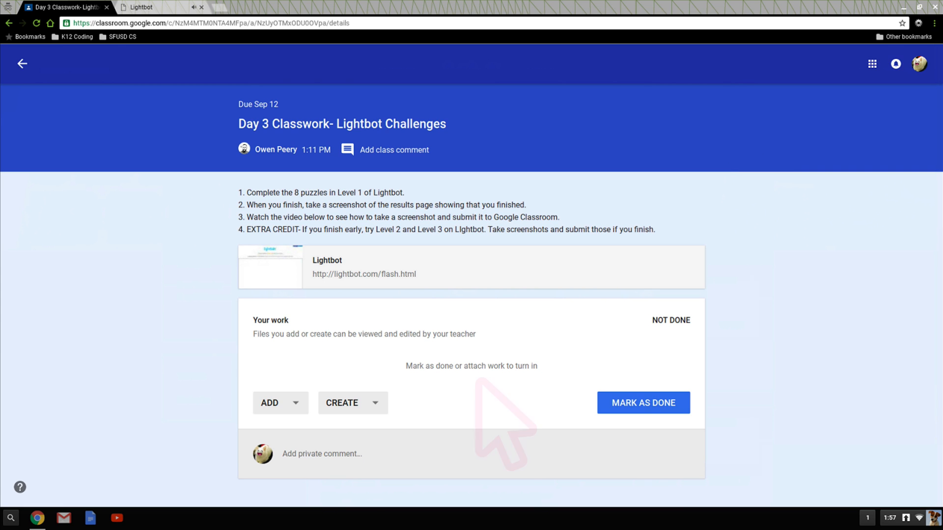
{"action": "mouse_move", "coordinate": [421, 415]}
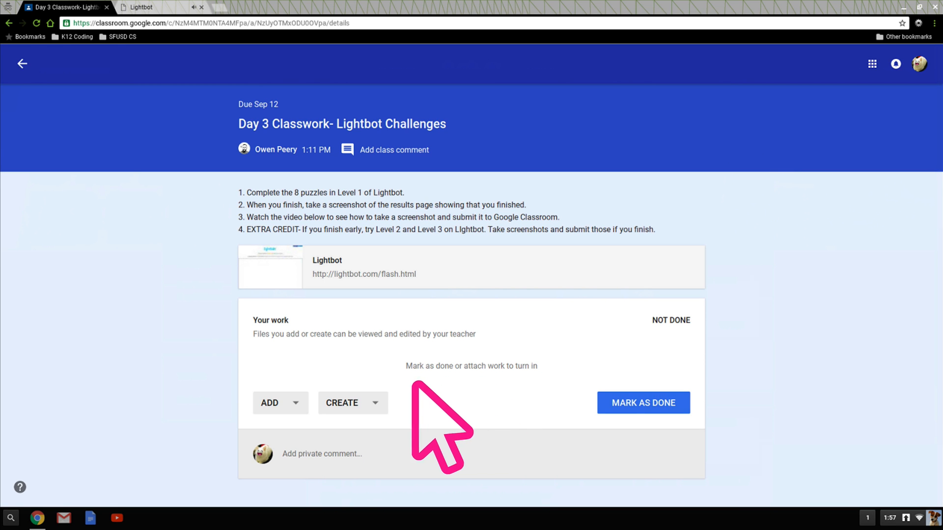
{"action": "left_click", "coordinate": [269, 403]}
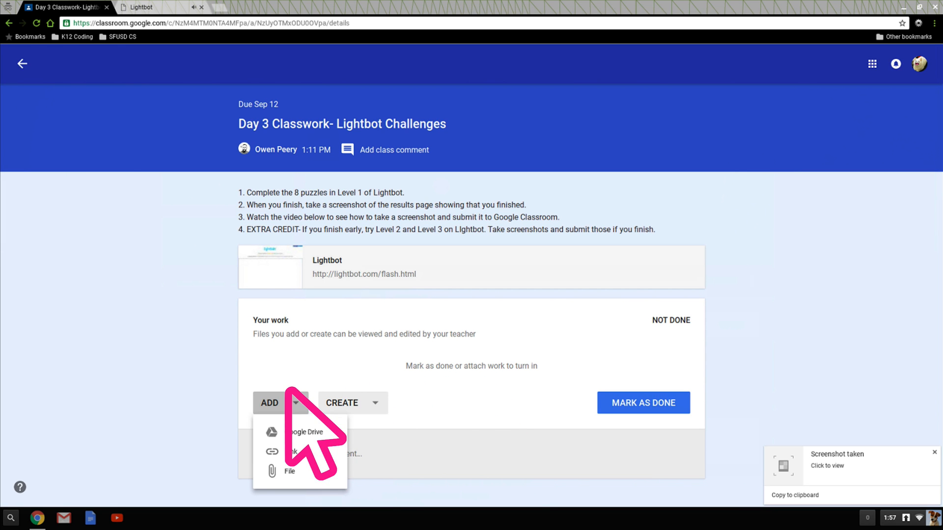
Step: Upload the Lightbot results screenshot from the computer through the Google Drive picker
{"action": "left_click", "coordinate": [305, 431]}
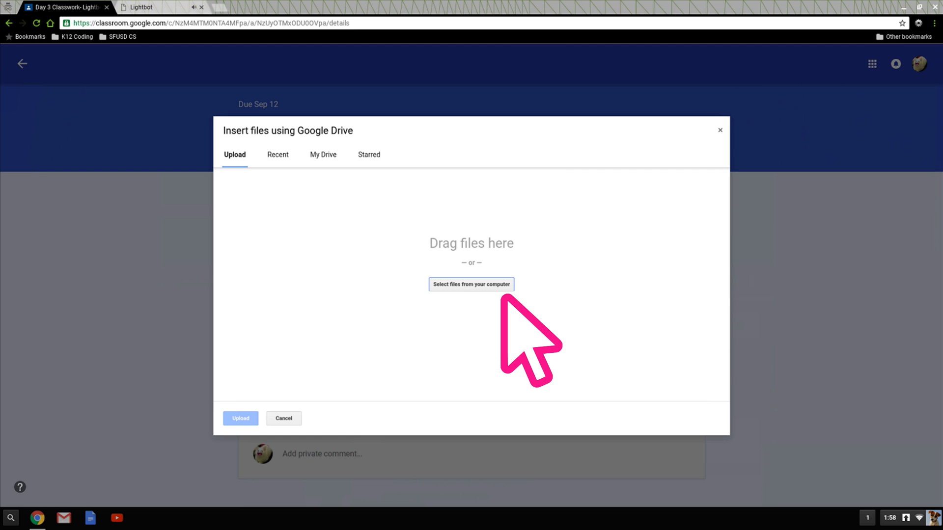
{"action": "left_click", "coordinate": [471, 284]}
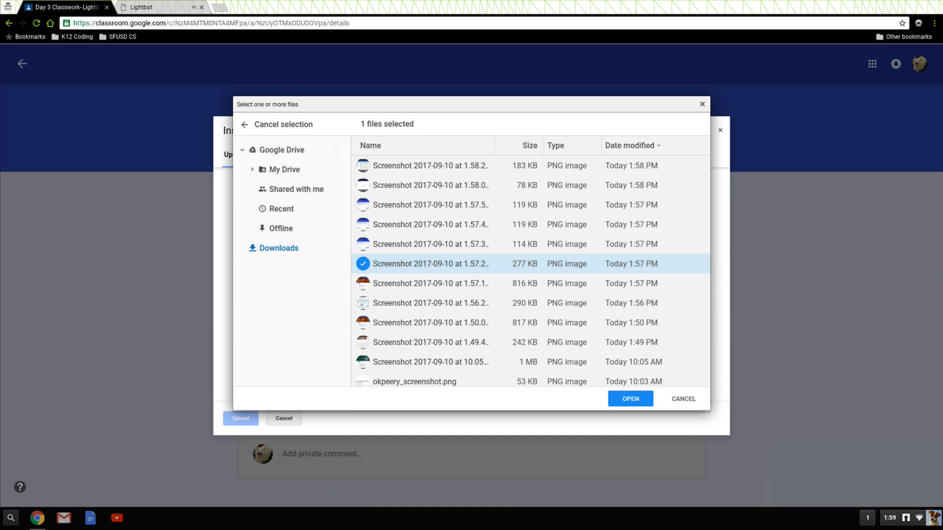
{"action": "left_click", "coordinate": [629, 399]}
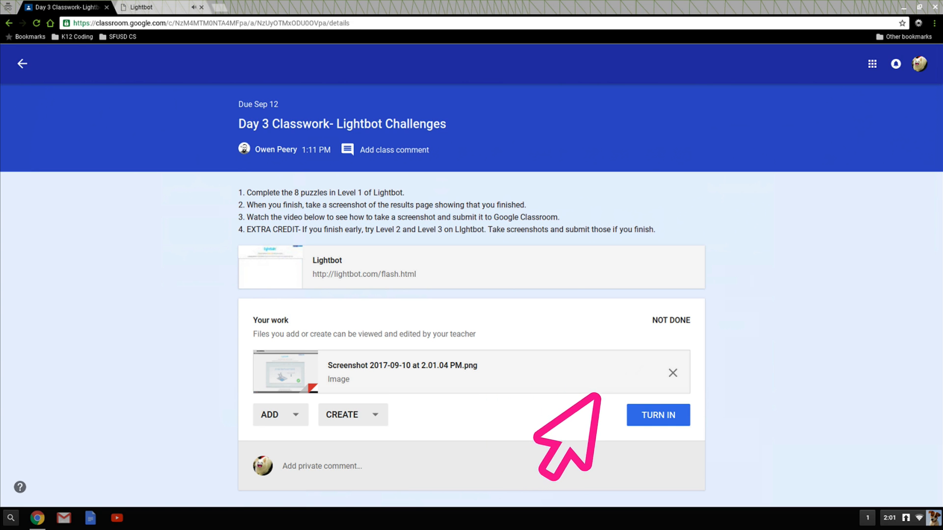
Step: Turn in the Day 3 assignment, confirm, and return to the class stream showing DONE
{"action": "left_click", "coordinate": [657, 415]}
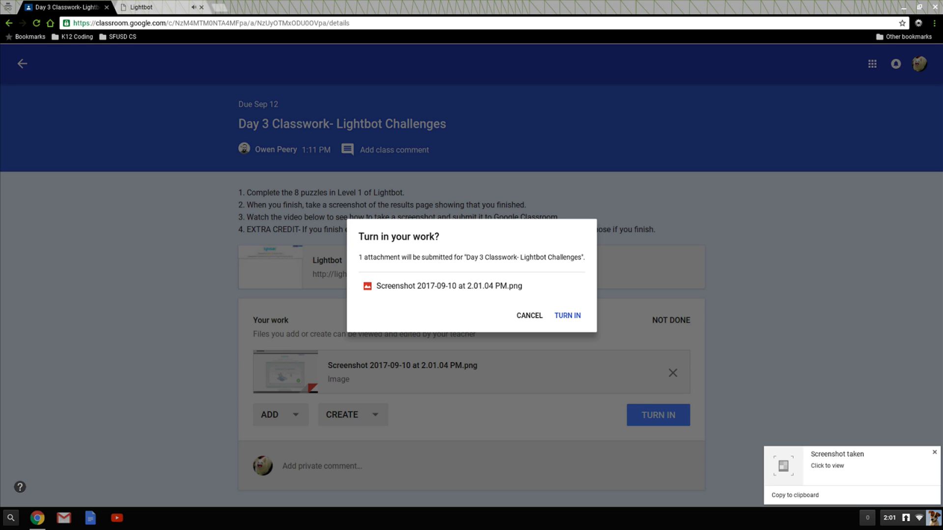
{"action": "mouse_move", "coordinate": [566, 316]}
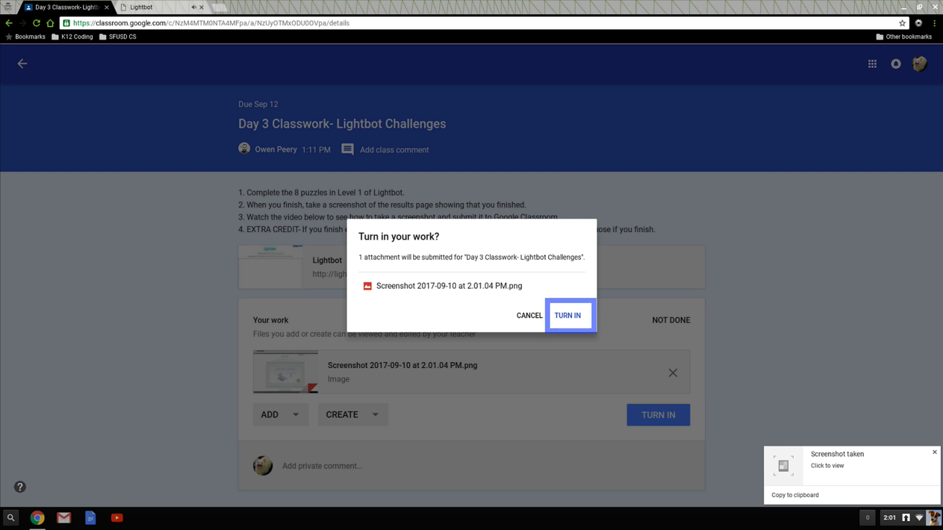
{"action": "left_click", "coordinate": [565, 316]}
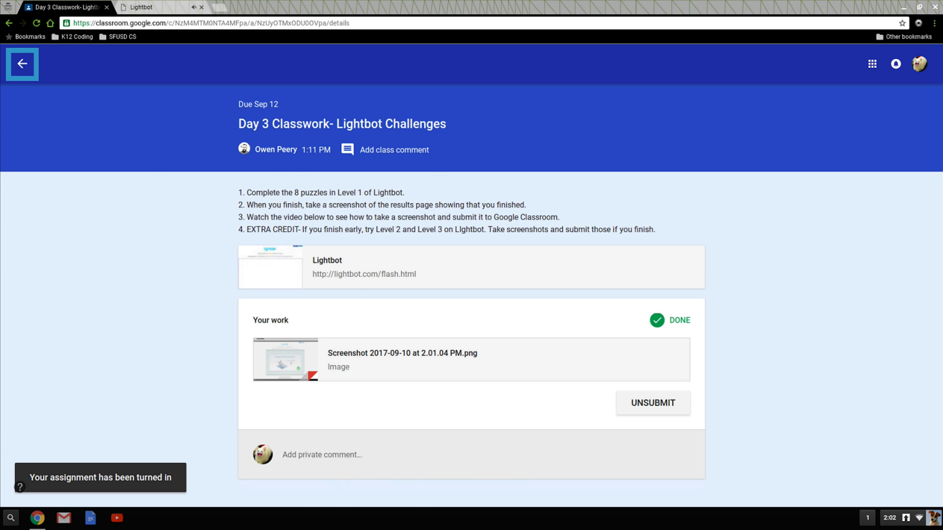
{"action": "left_click", "coordinate": [22, 64]}
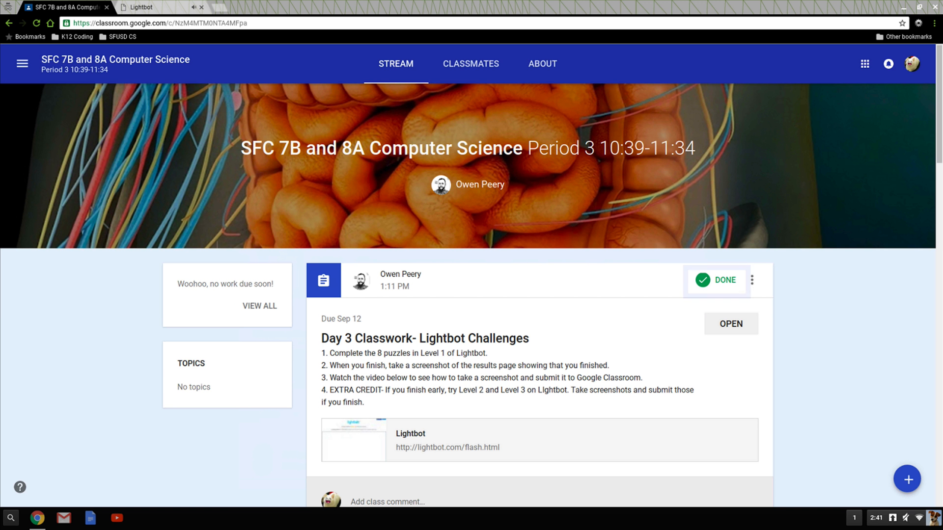